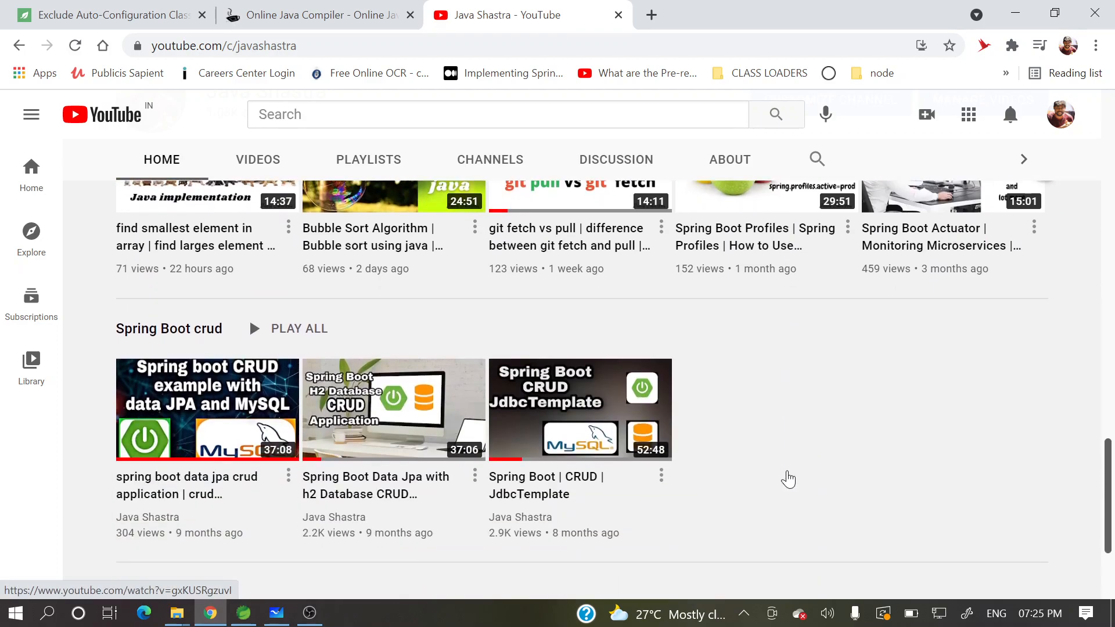
# Review the whiteboard sketch of both arrays, the circled 8 and the removeAll notes, then leave Whiteboard
pyautogui.scroll(3)
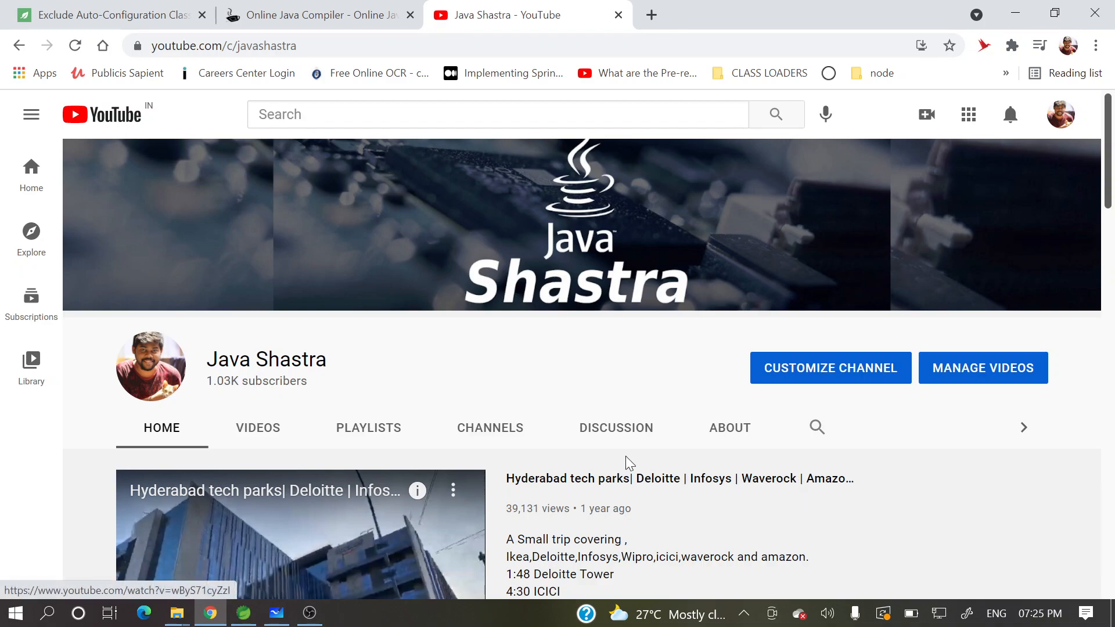
pyautogui.click(275, 613)
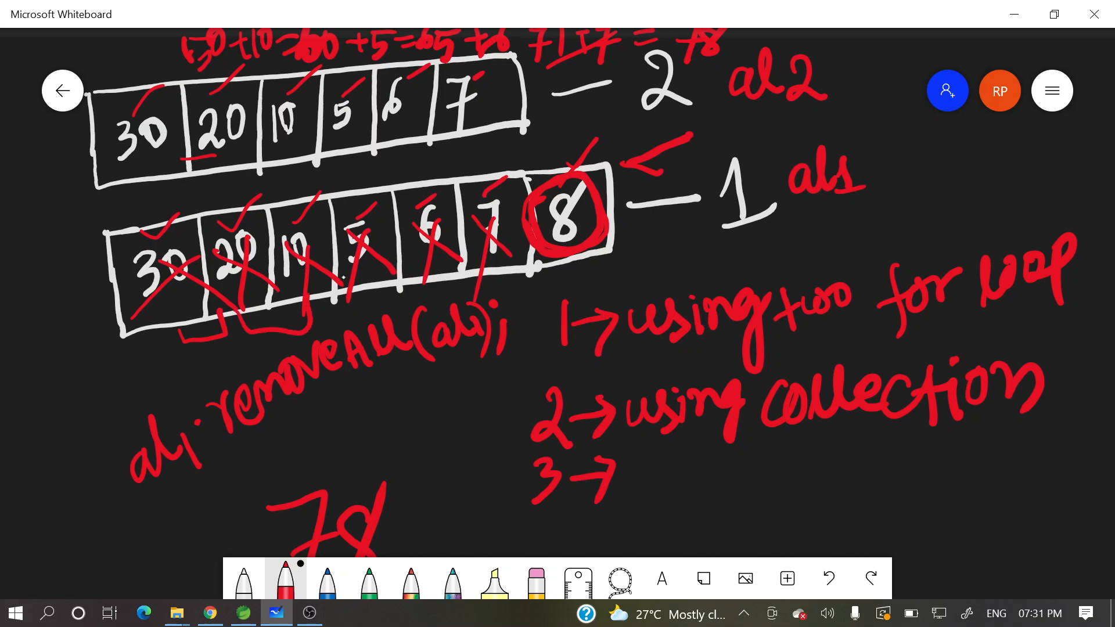
pyautogui.scroll(-3)
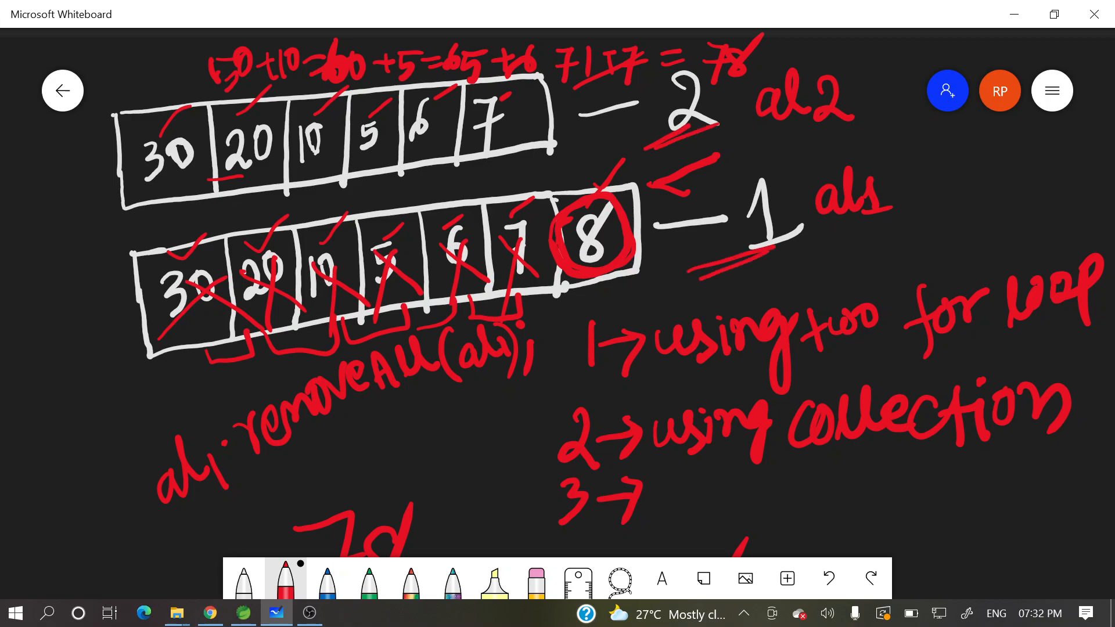
pyautogui.scroll(-3)
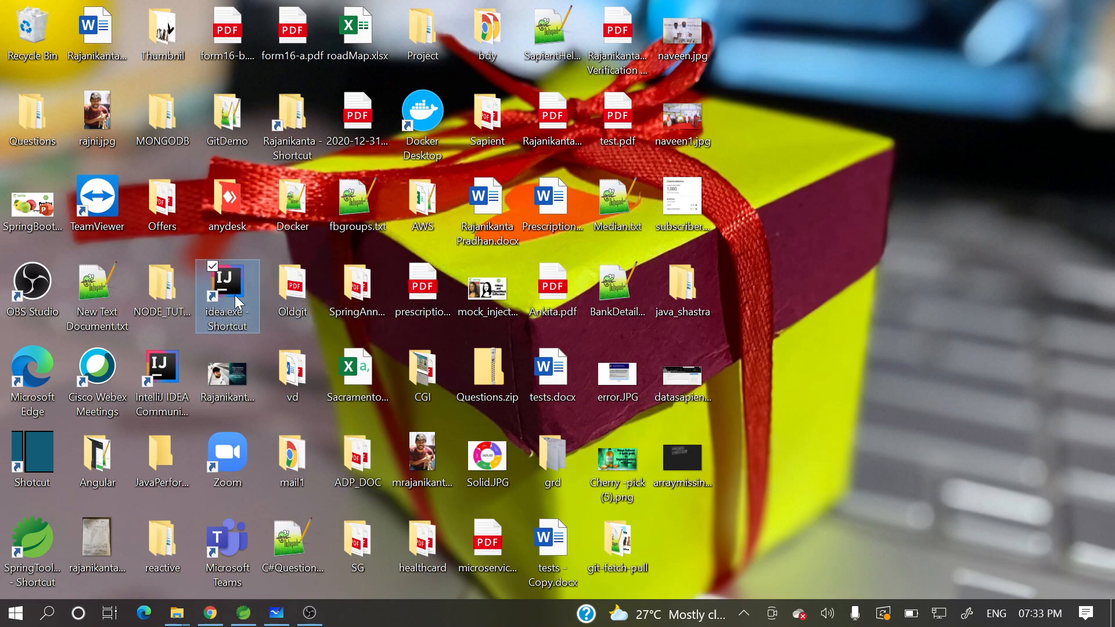
pyautogui.moveTo(236, 302)
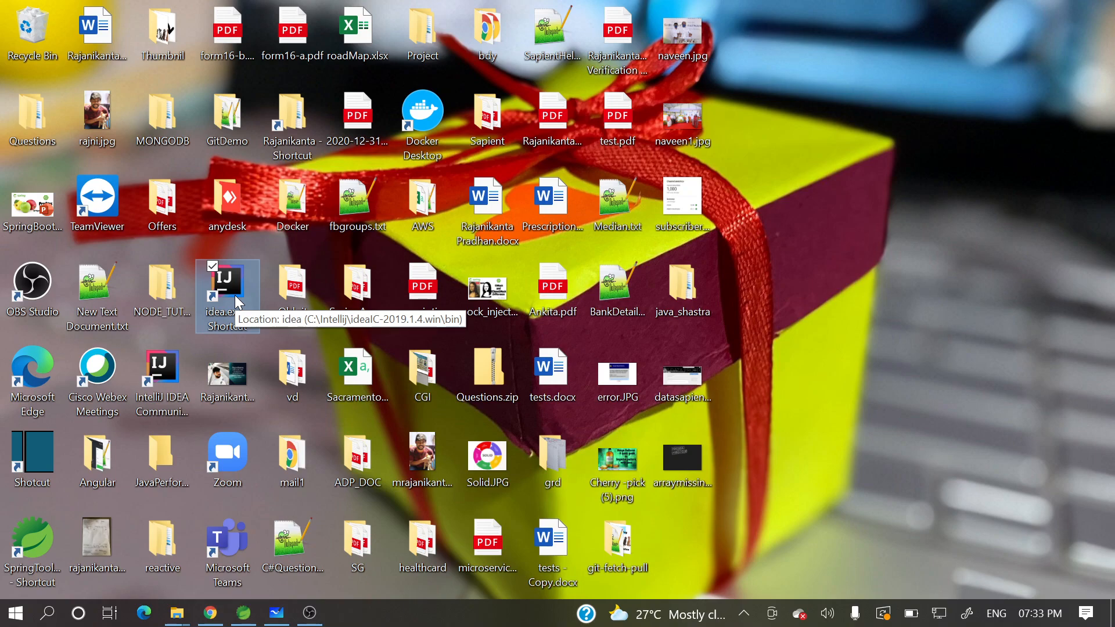
# Launch IntelliJ IDEA from the idea.exe desktop shortcut
pyautogui.doubleClick(227, 286)
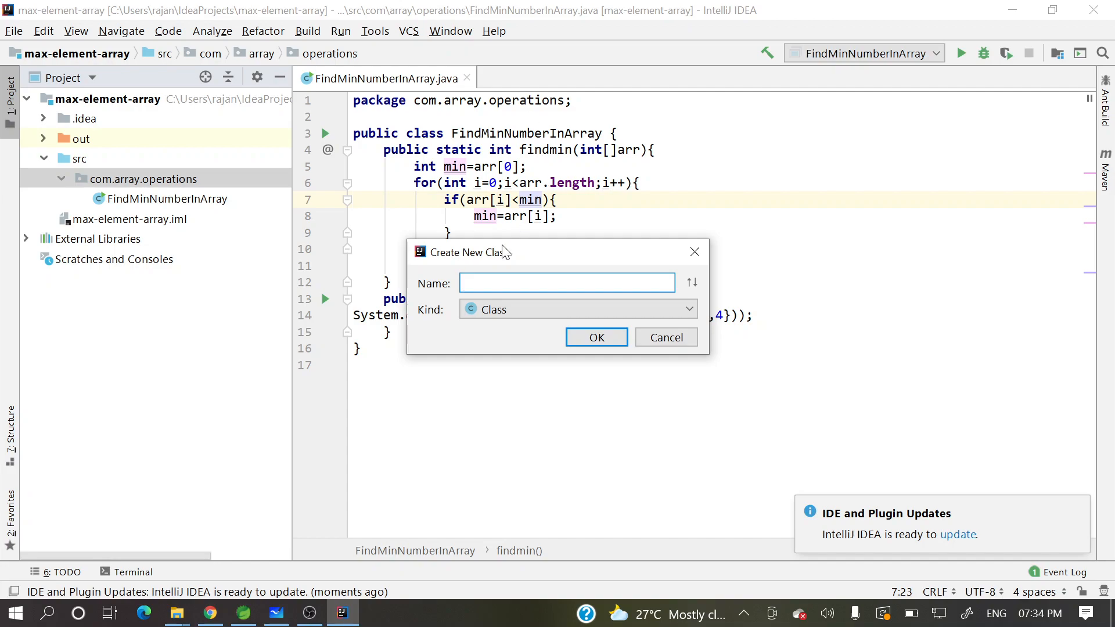
# Start naming the new class FindMissingElementInArray in the Name field
pyautogui.click(596, 337)
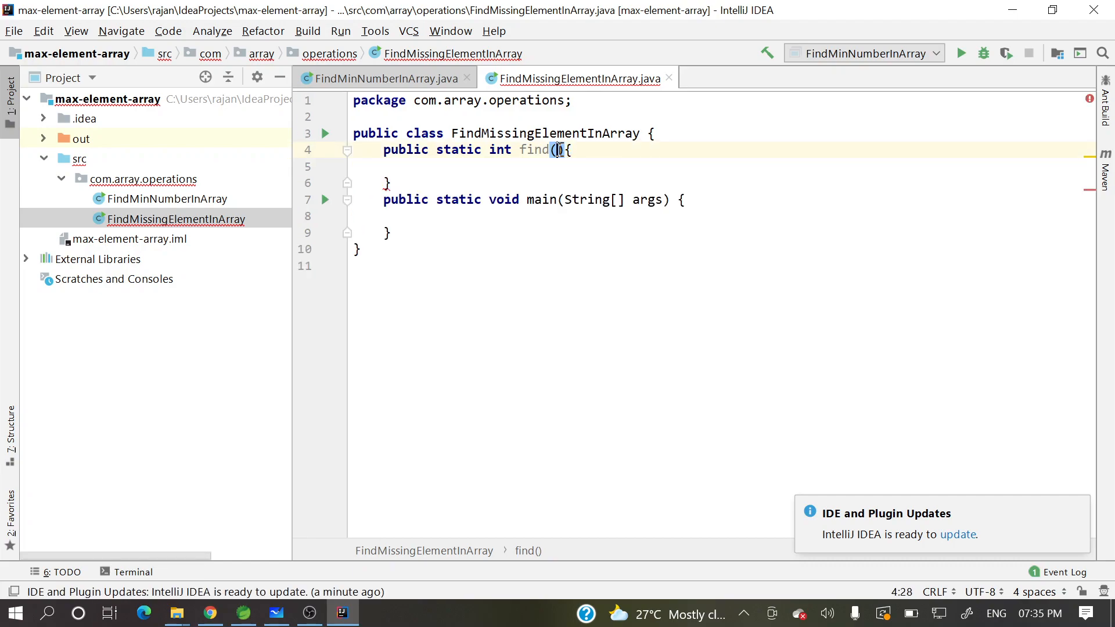
# Give the find method the parameters int[] arr1 and int[] arr2
pyautogui.write('int')
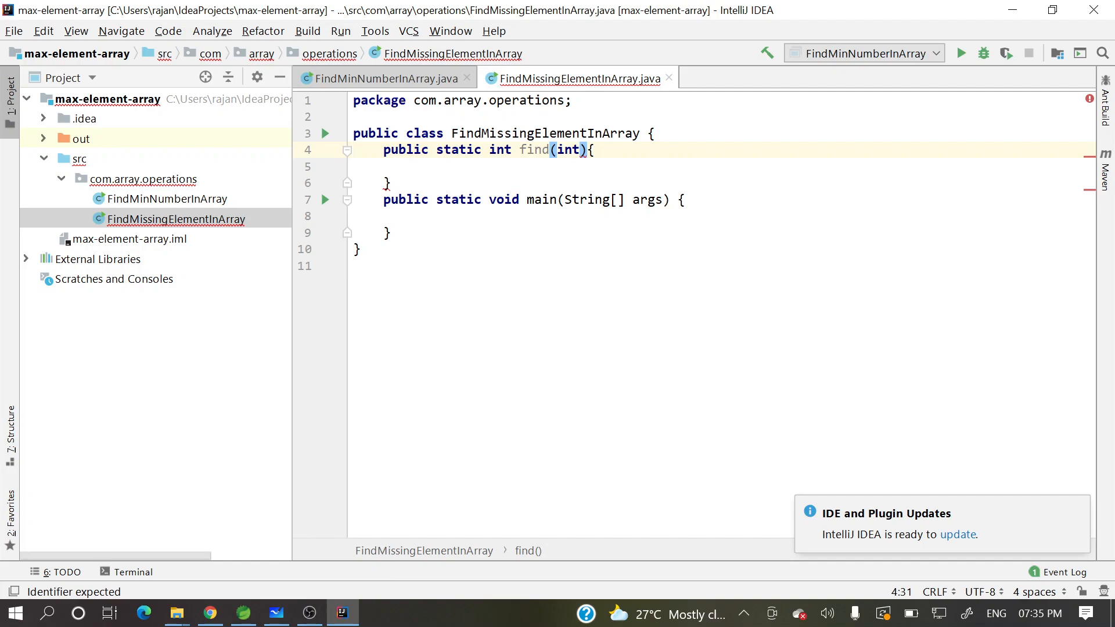
pyautogui.write('[]arr')
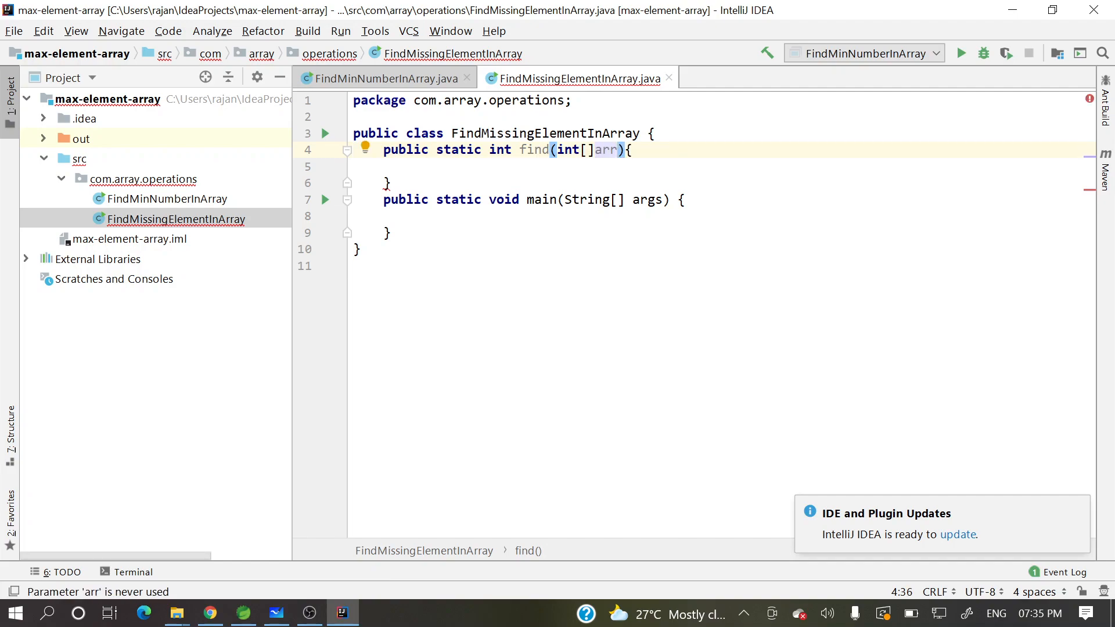
pyautogui.write('1,int[] arr2')
pyautogui.write('for(')
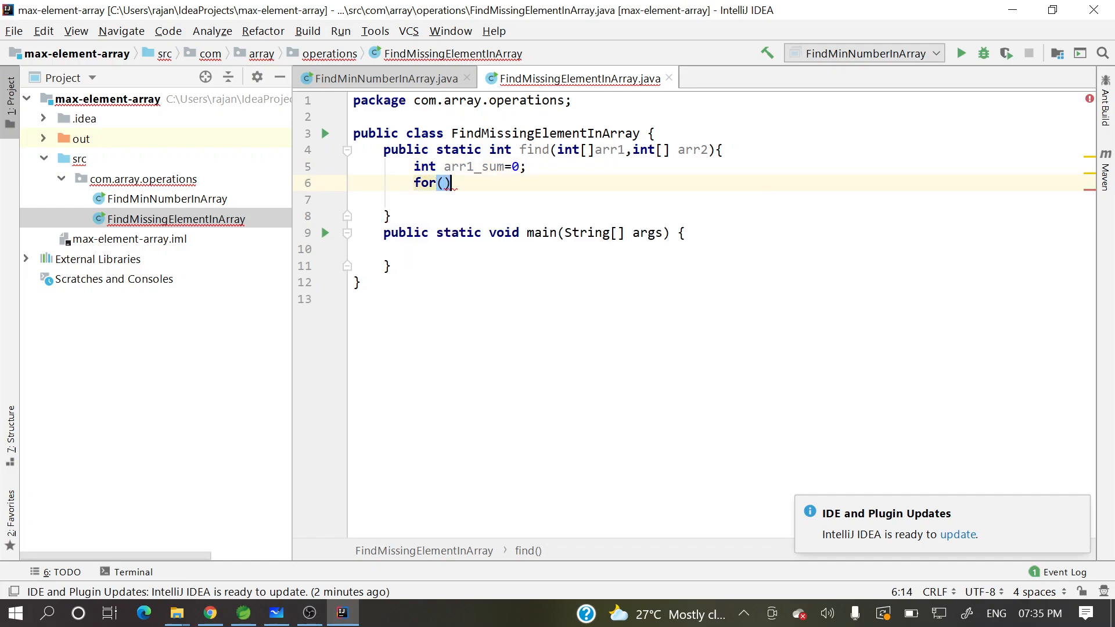
# Write the loop header i=0 to arr1.length and begin adding into arr1_sum
pyautogui.write('int i=0;i<arr1.length;i++){')
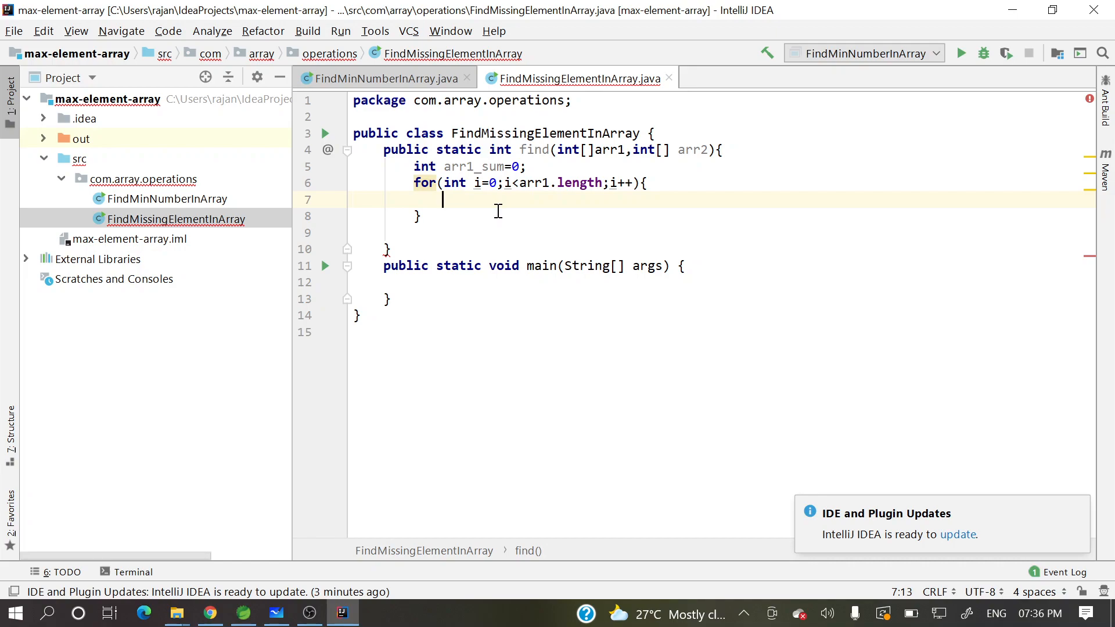
pyautogui.write('arr1_sum+=arr1[i];')
pyautogui.click(716, 282)
pyautogui.write('find();')
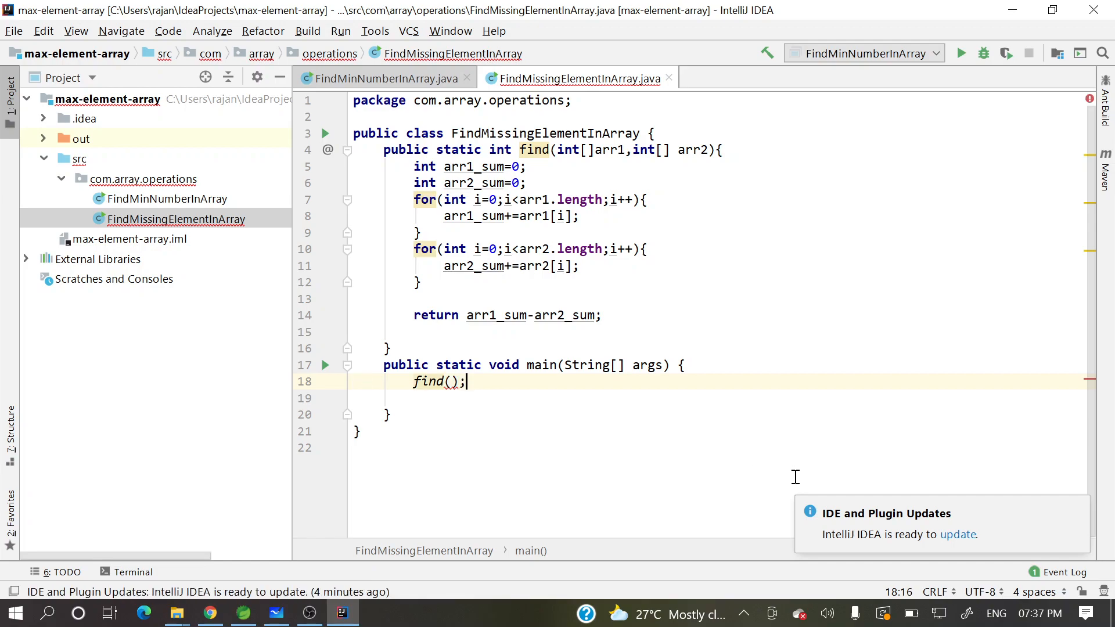
# Declare arr1 as {20,30,10,8,9,...} and arr2 as {20,30,10,8,9} in main
pyautogui.write('int[] arr1=new int[]{20,30,10,8};')
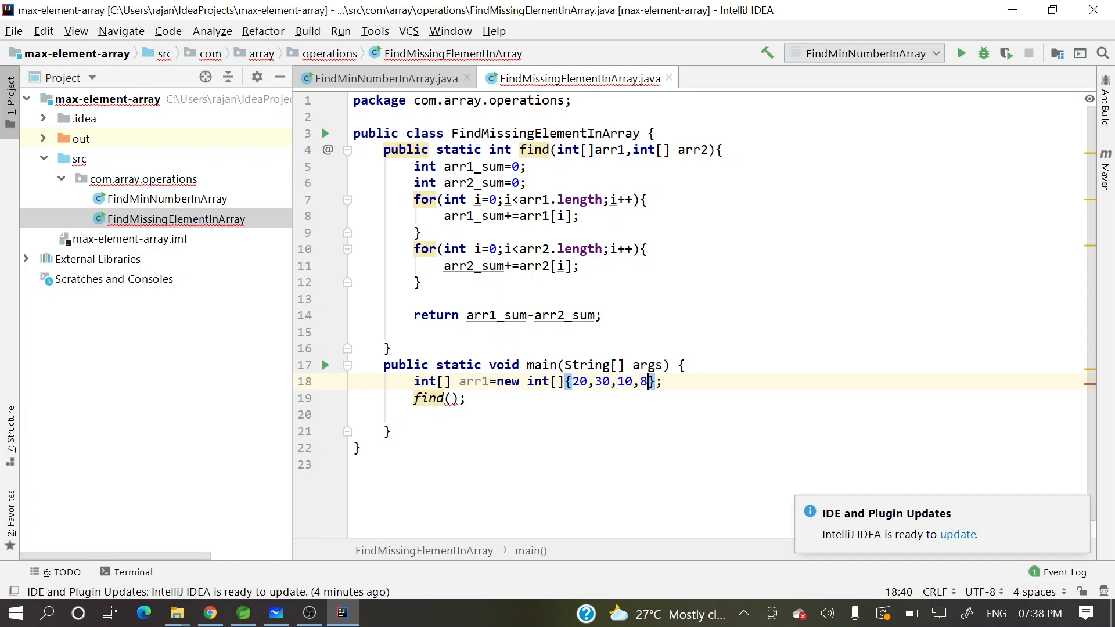
pyautogui.write(',9,7')
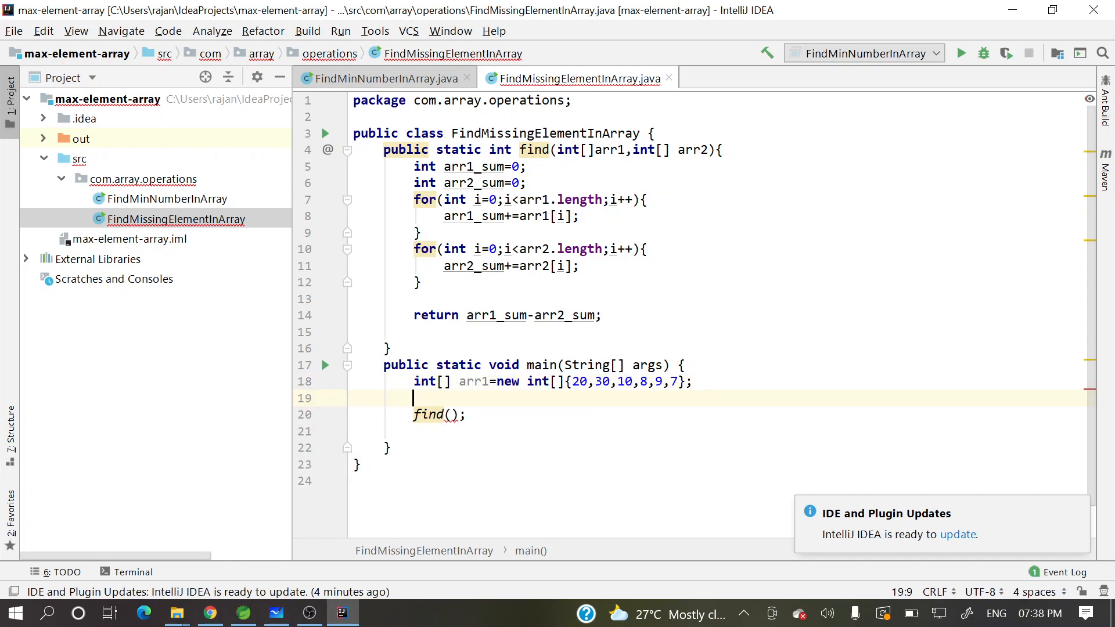
pyautogui.write('int[] arr2=new int[]{20,30,10,8,9};')
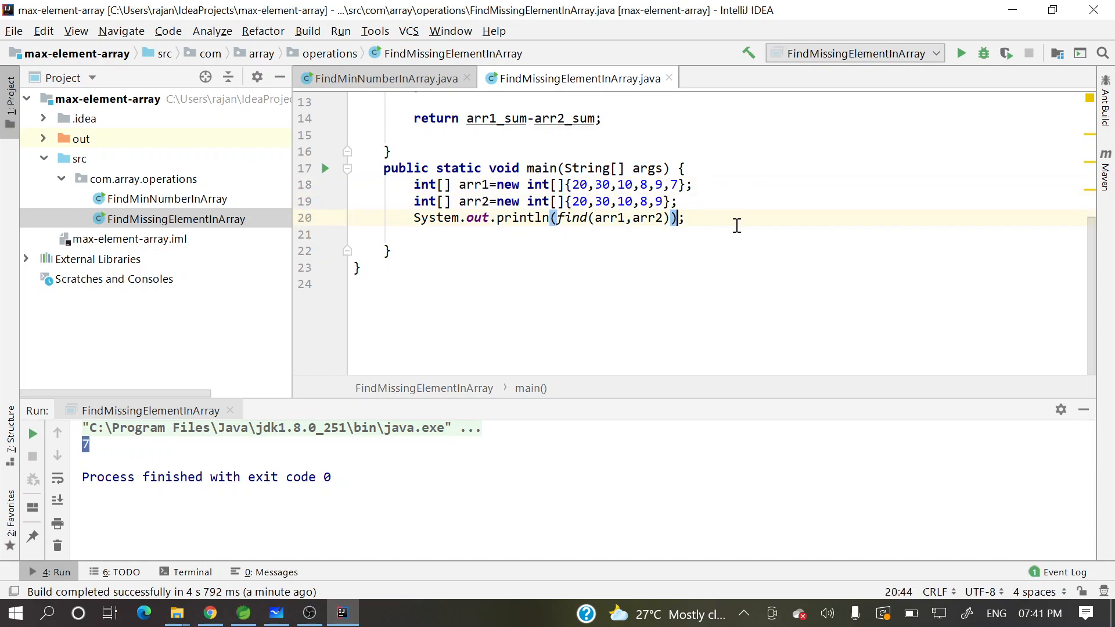
# Change arr1's last value from 7 to 100
pyautogui.write(',100')
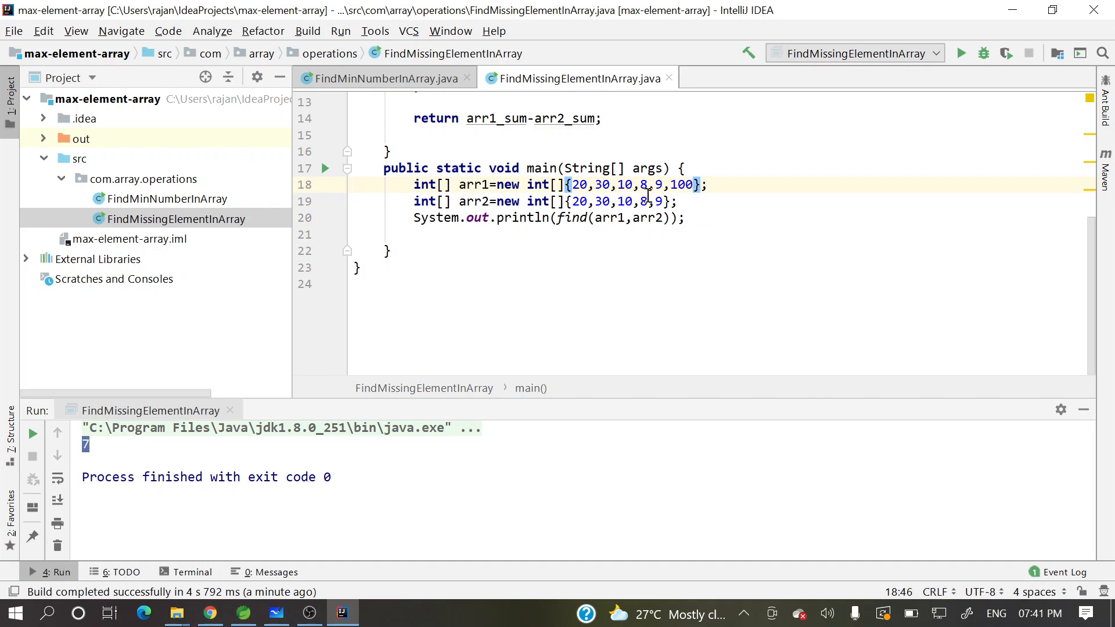